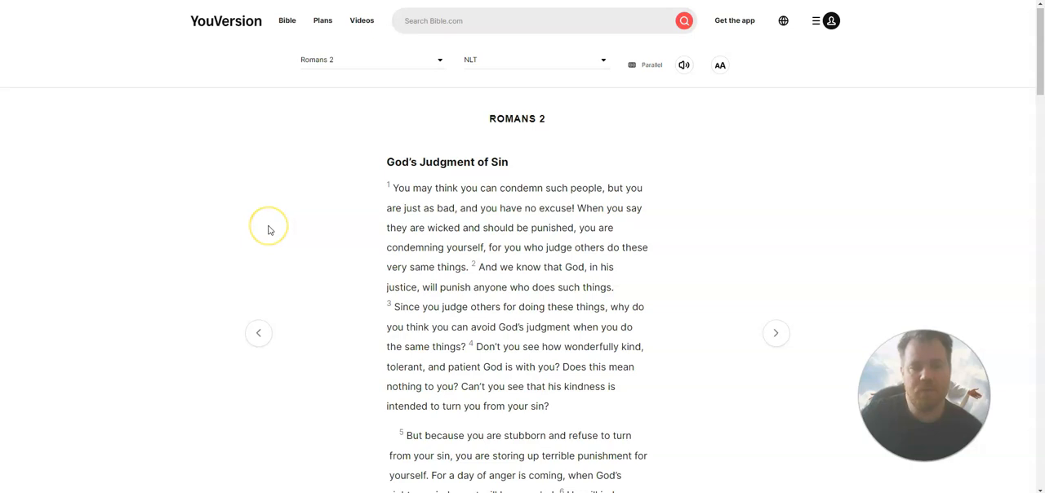
mouse_move(333, 254)
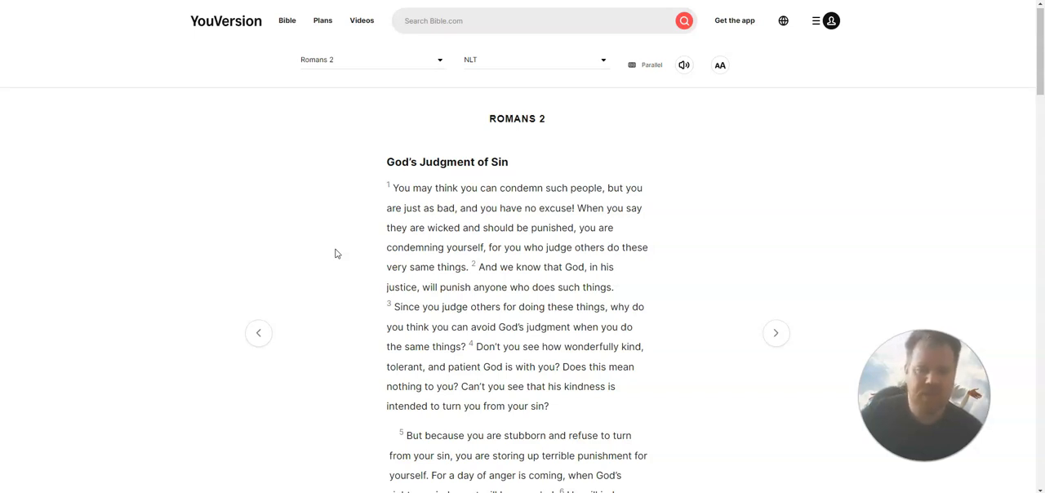
scroll("down", 3)
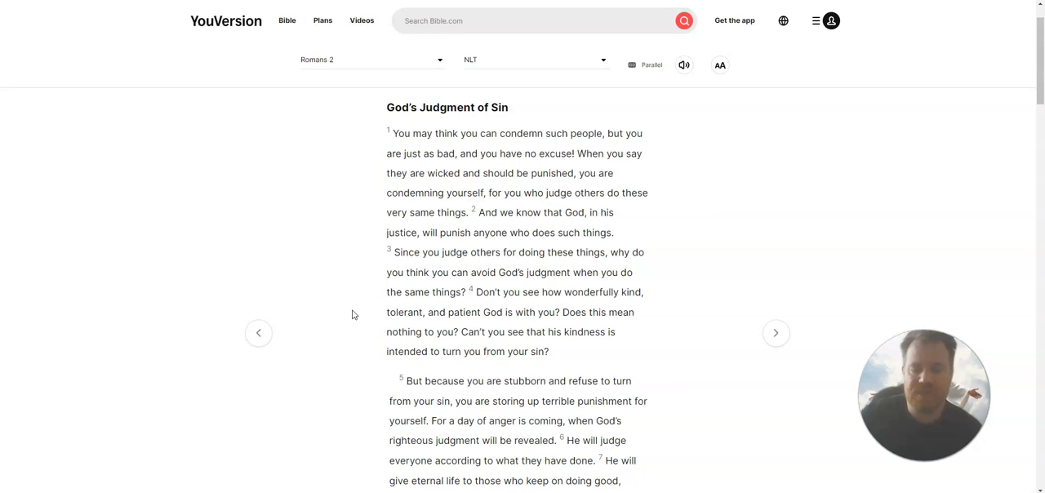
scroll("down", 3)
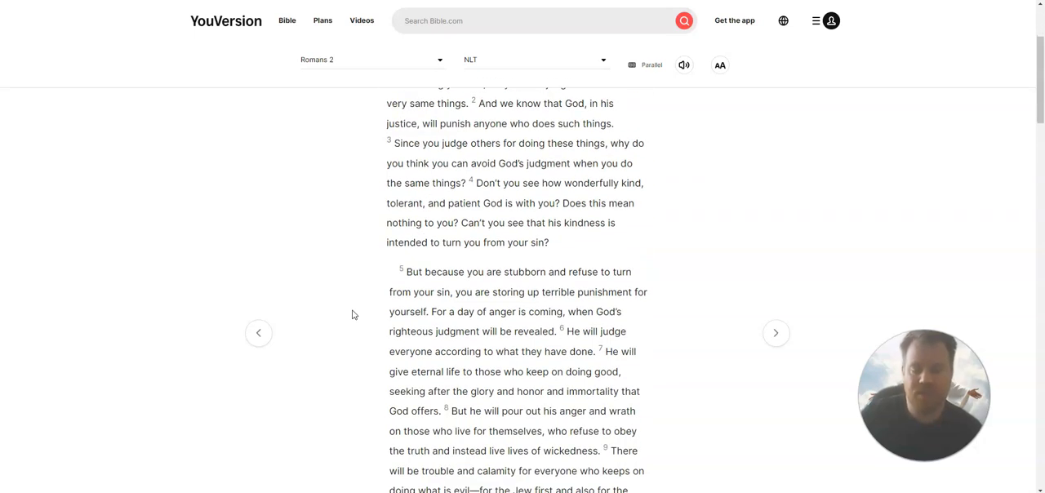
scroll("down", 3)
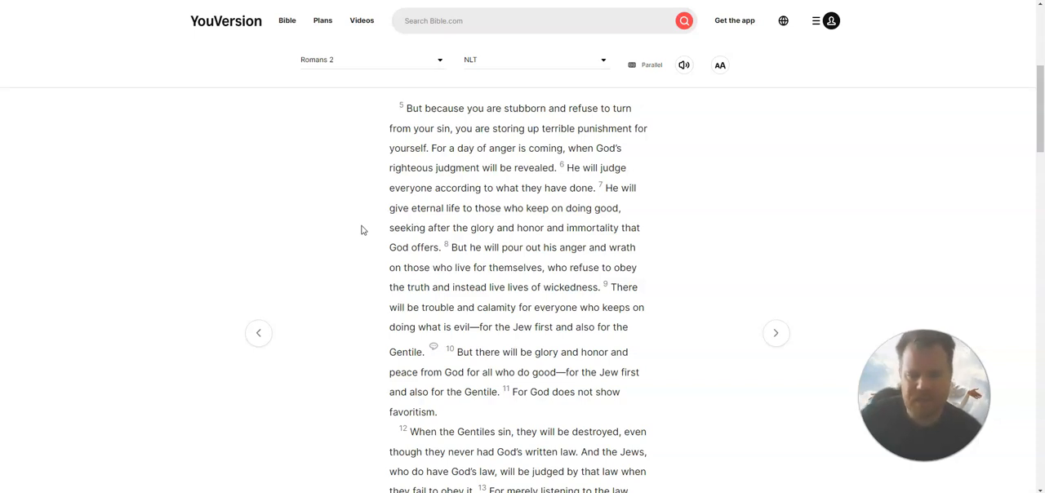
mouse_move(363, 235)
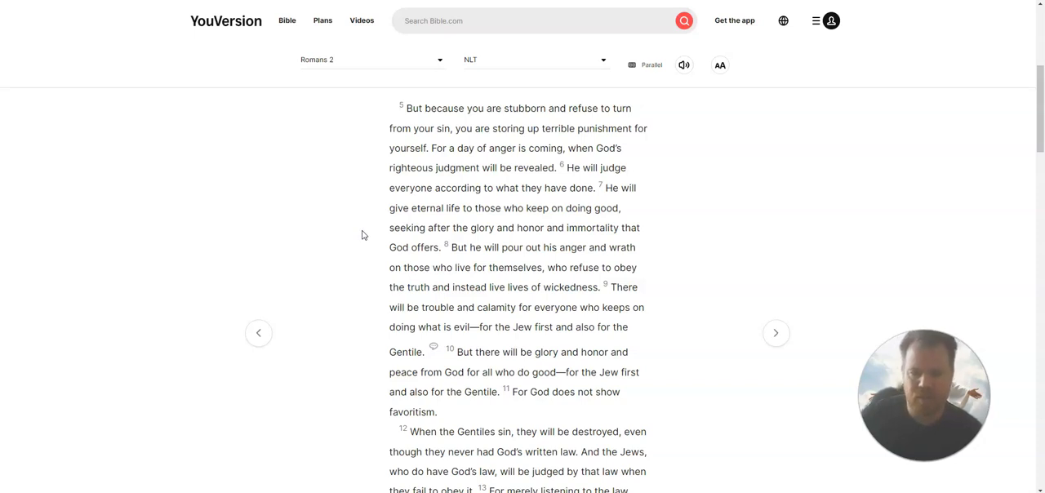
scroll("down", 3)
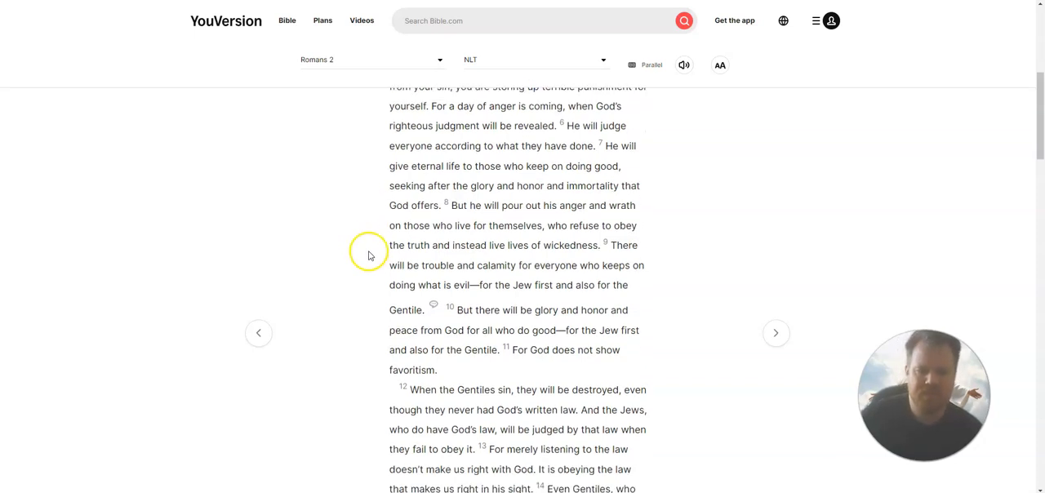
scroll("down", 3)
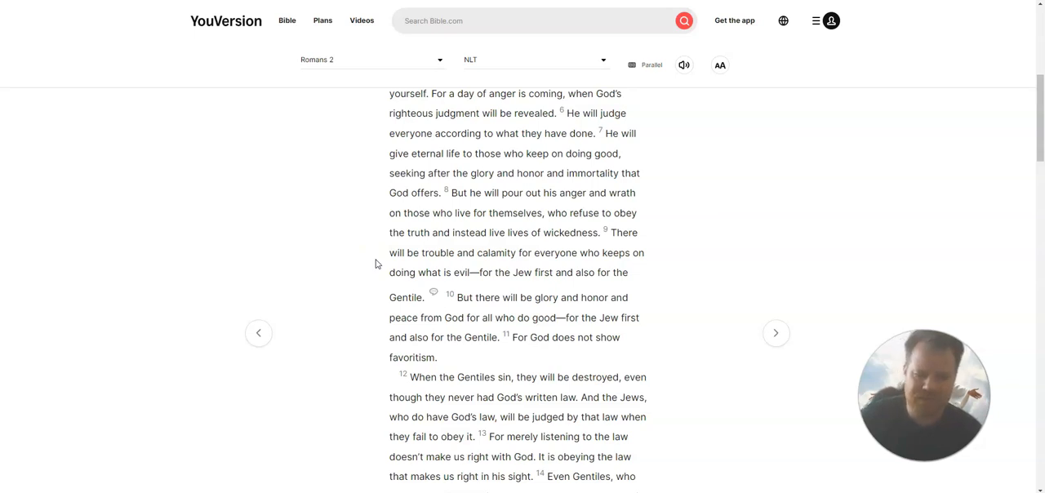
mouse_move(423, 245)
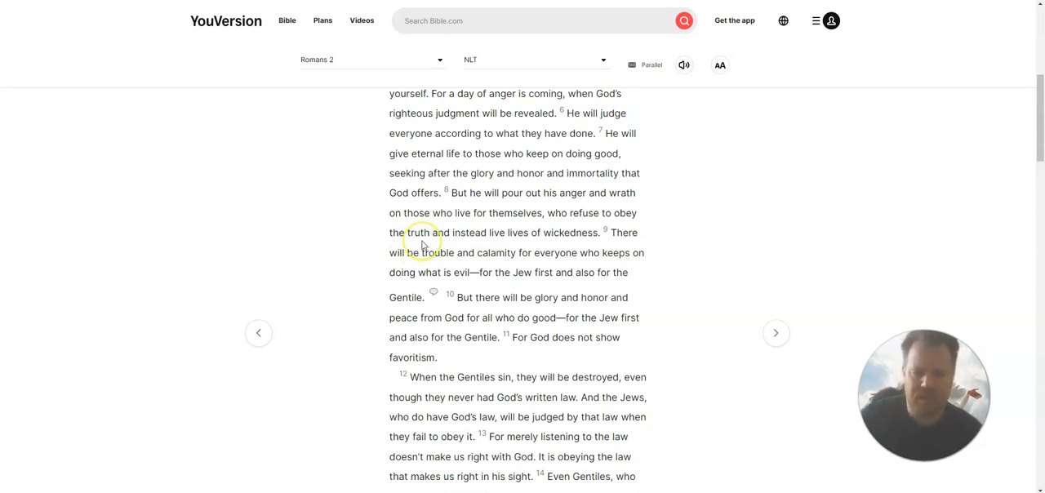
mouse_move(554, 243)
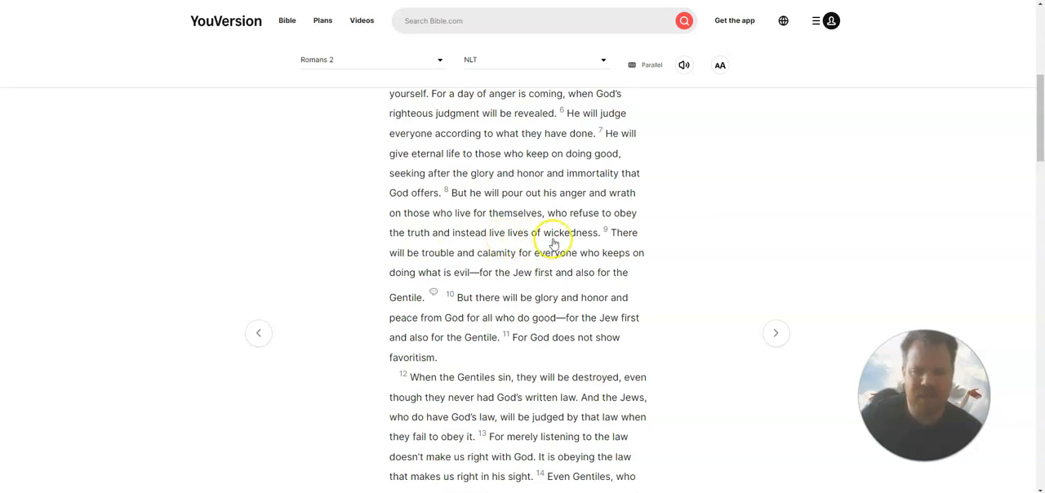
mouse_move(383, 278)
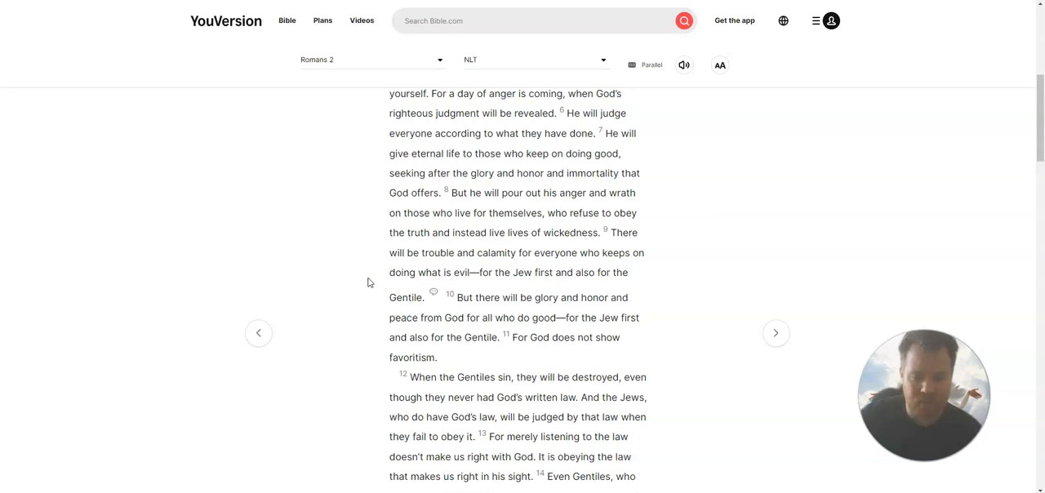
scroll("down", 3)
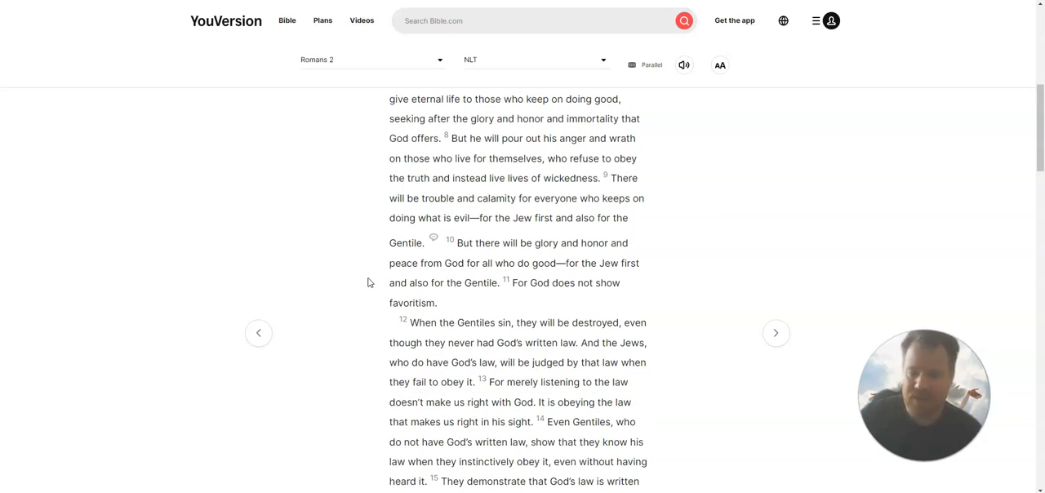
scroll("down", 3)
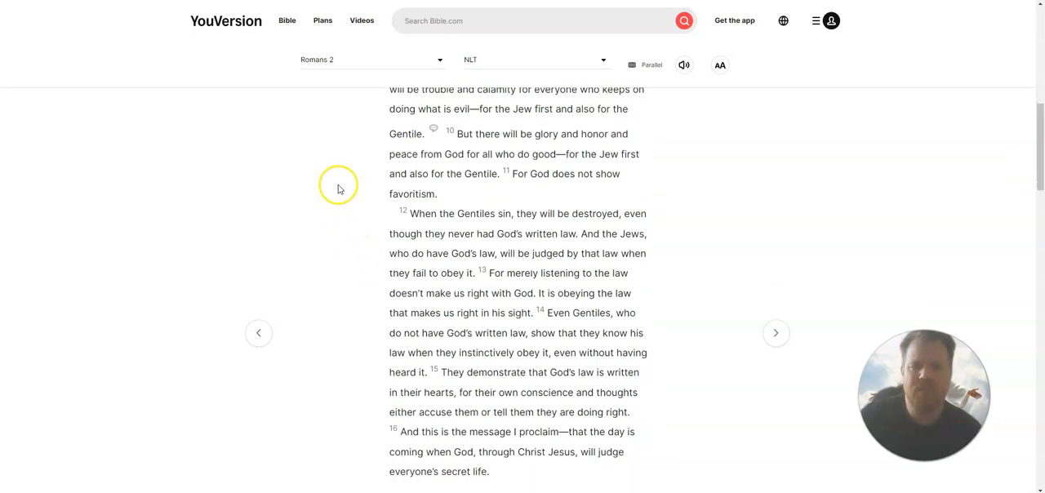
mouse_move(340, 199)
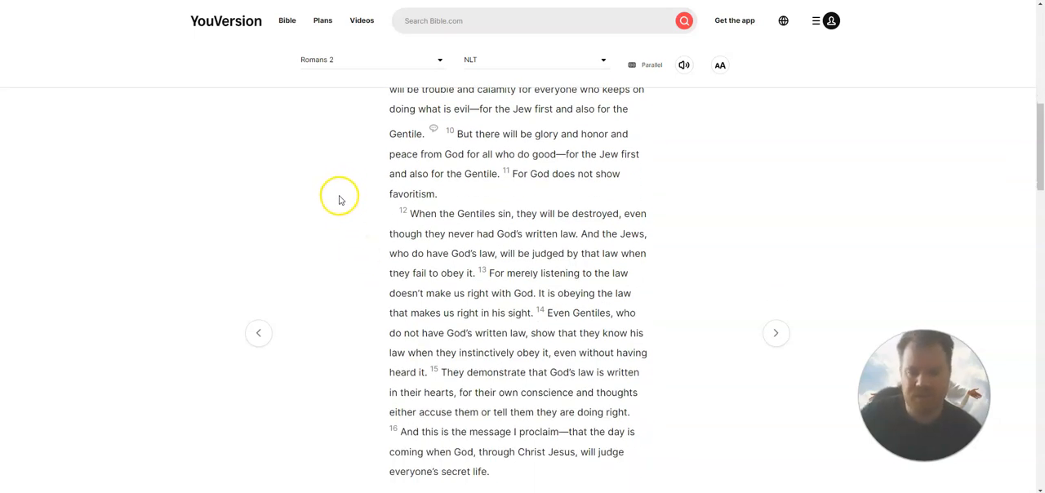
mouse_move(350, 183)
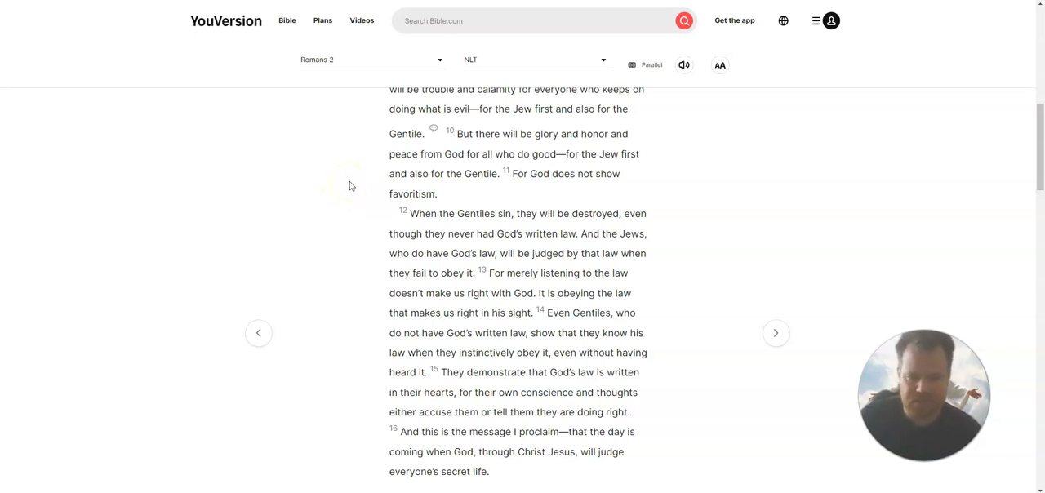
mouse_move(351, 263)
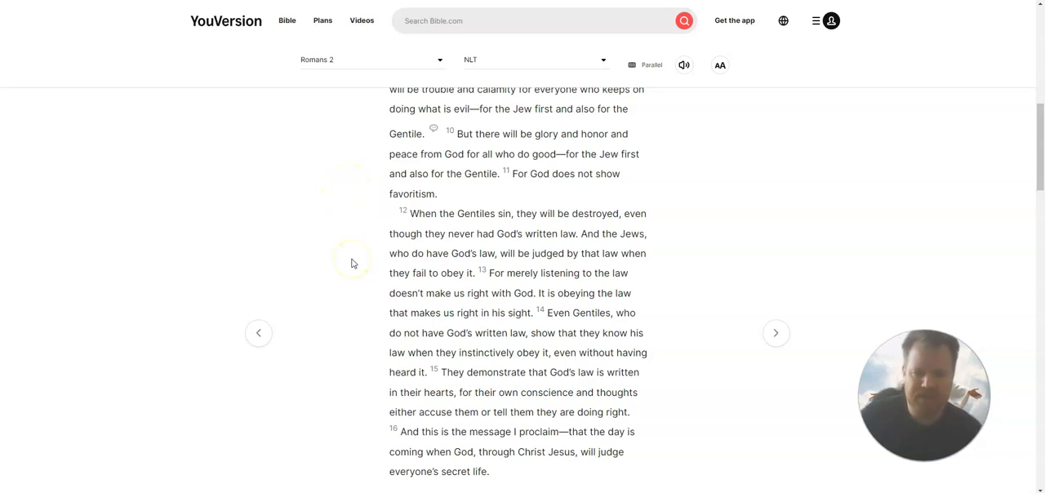
scroll("down", 3)
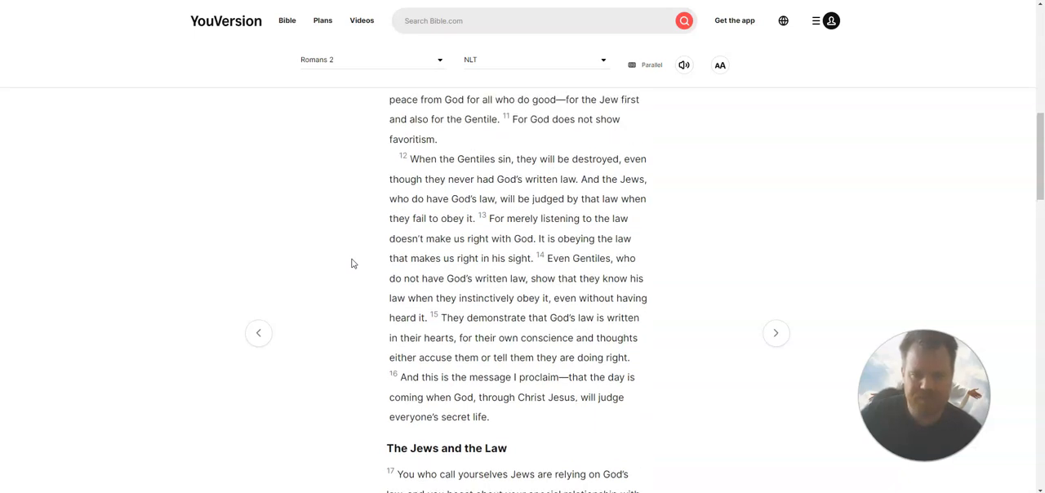
scroll("down", 3)
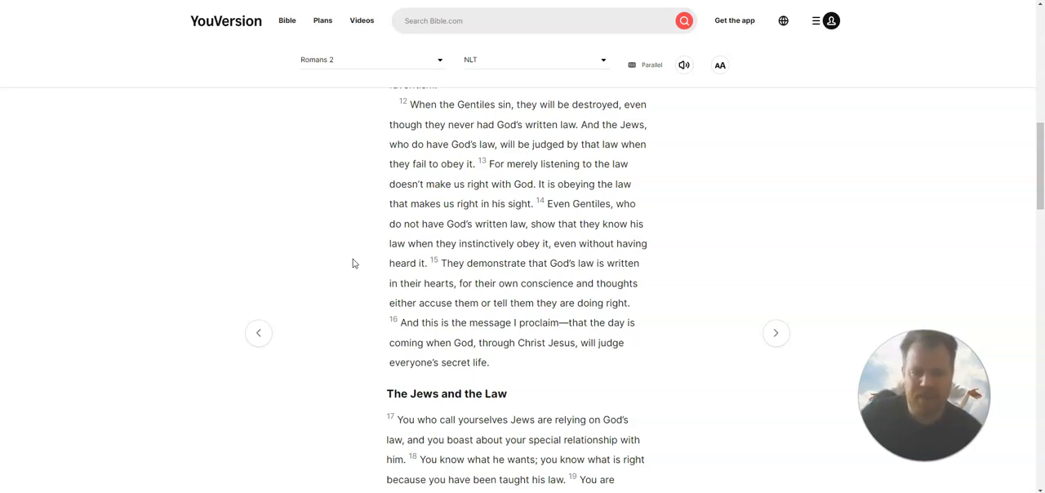
scroll("down", 3)
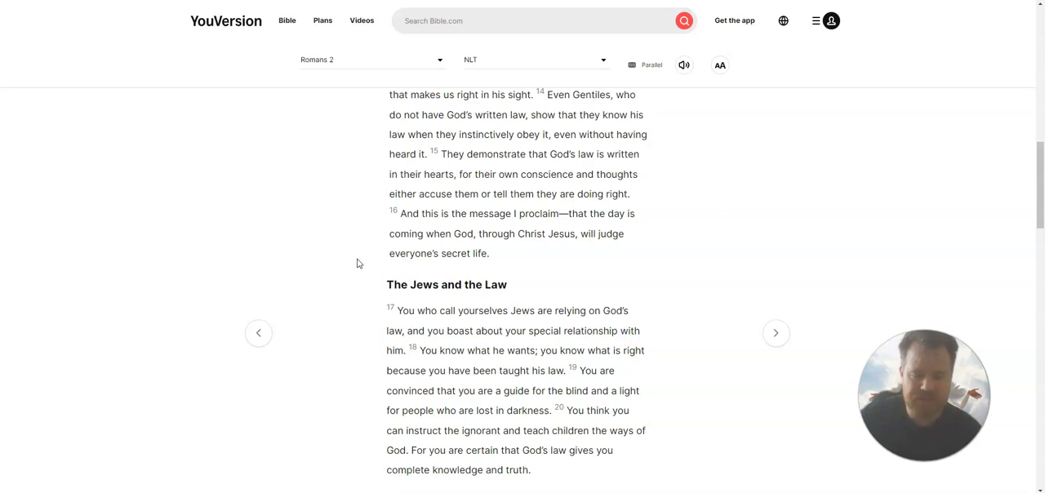
mouse_move(363, 262)
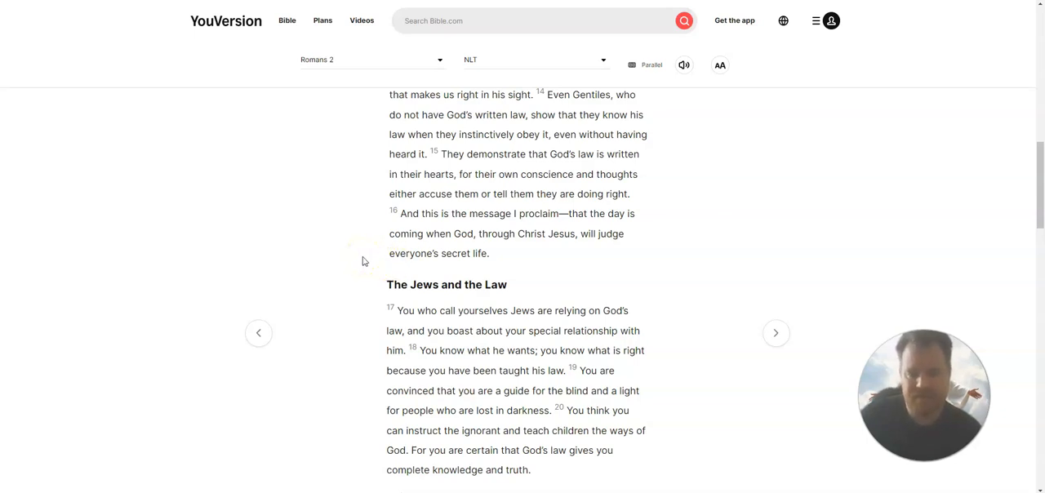
scroll("down", 3)
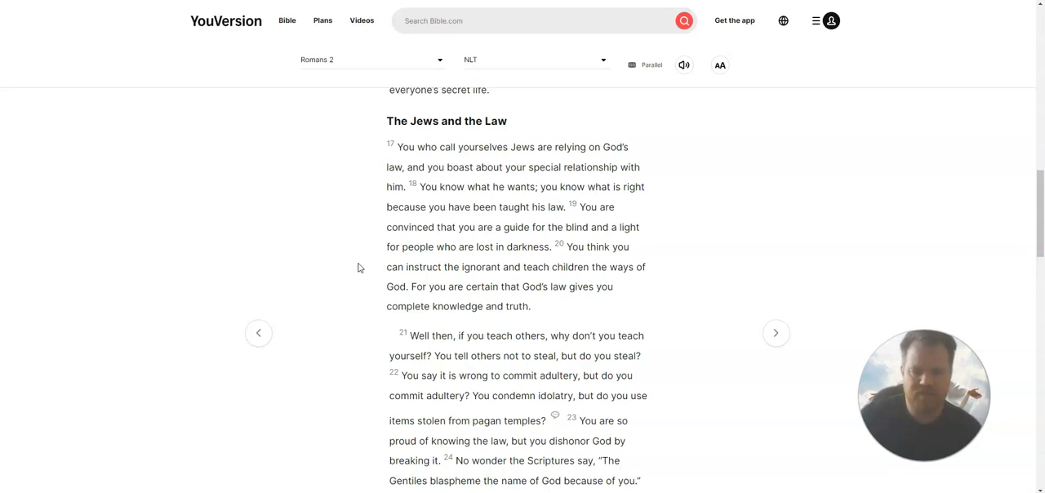
scroll("down", 3)
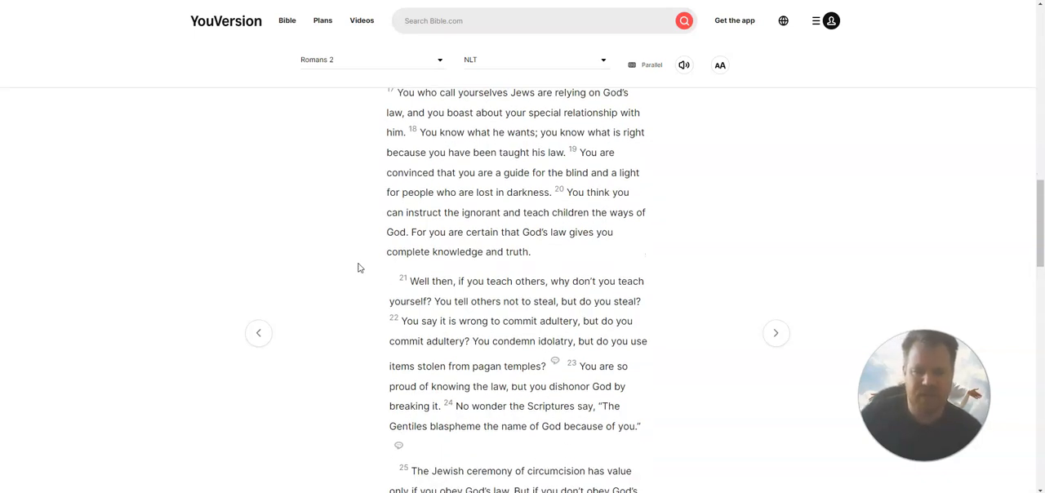
scroll("down", 3)
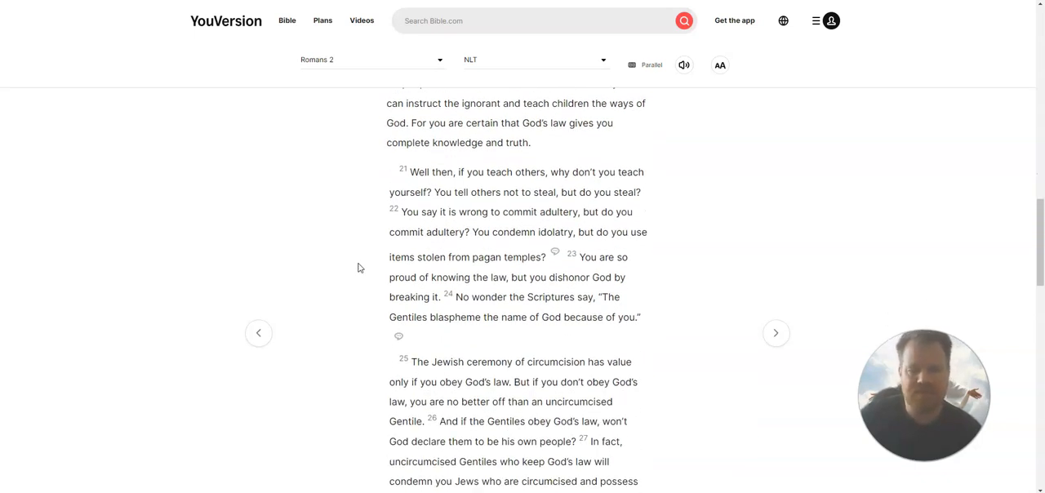
scroll("down", 3)
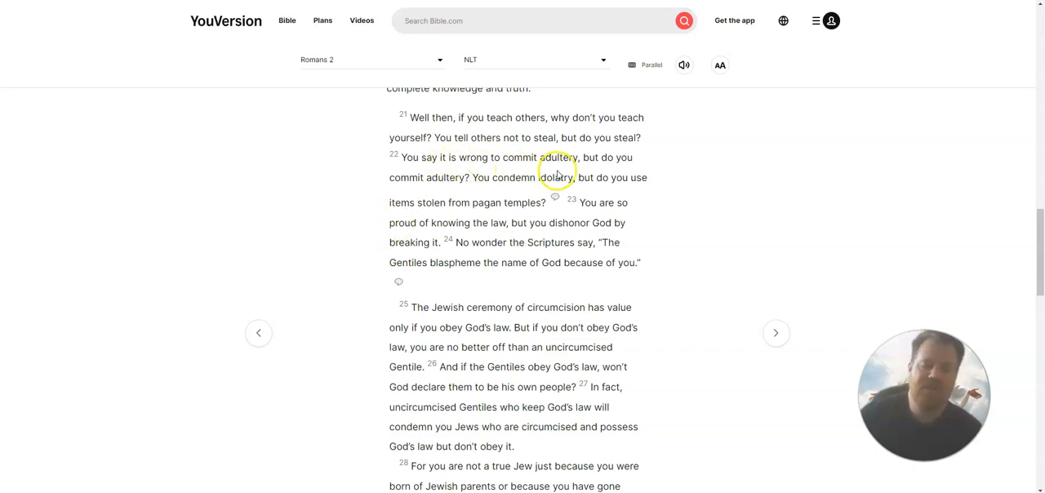
mouse_move(623, 169)
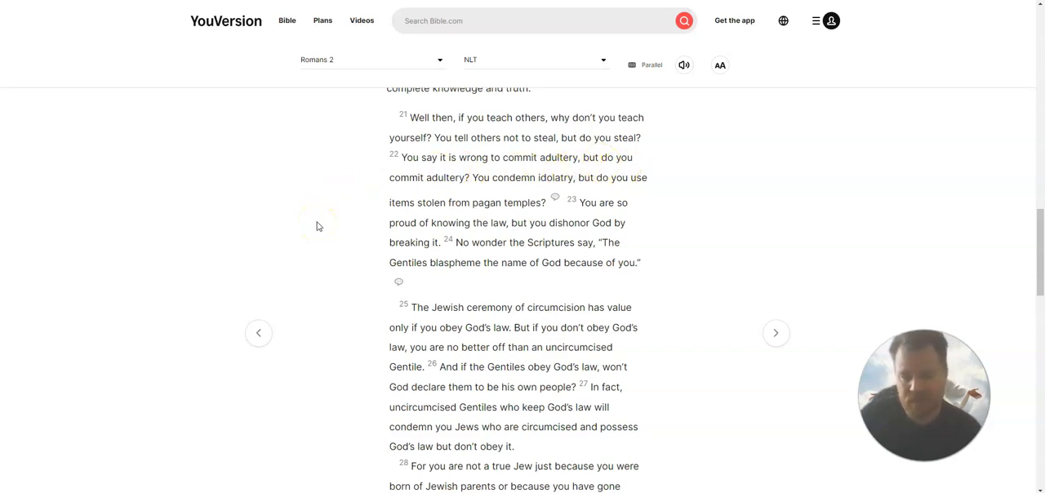
mouse_move(644, 206)
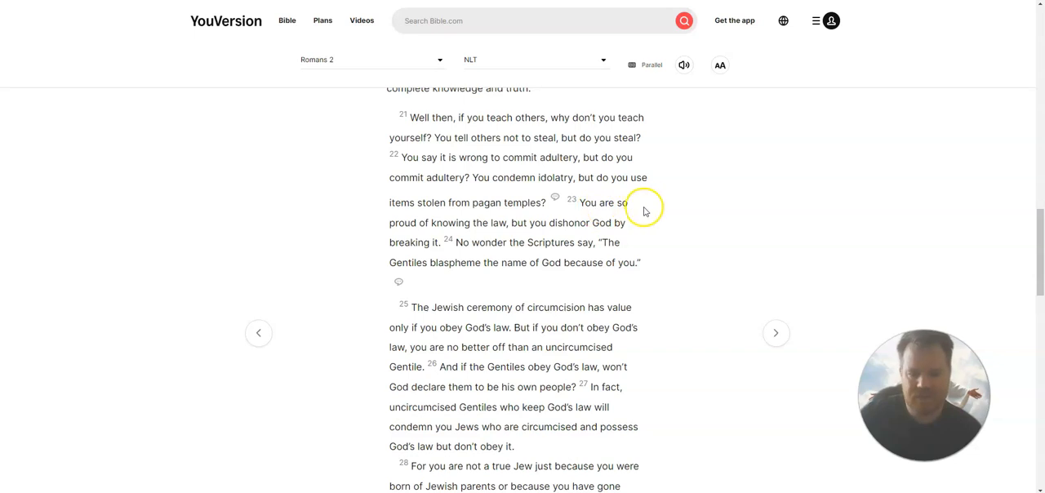
mouse_move(418, 211)
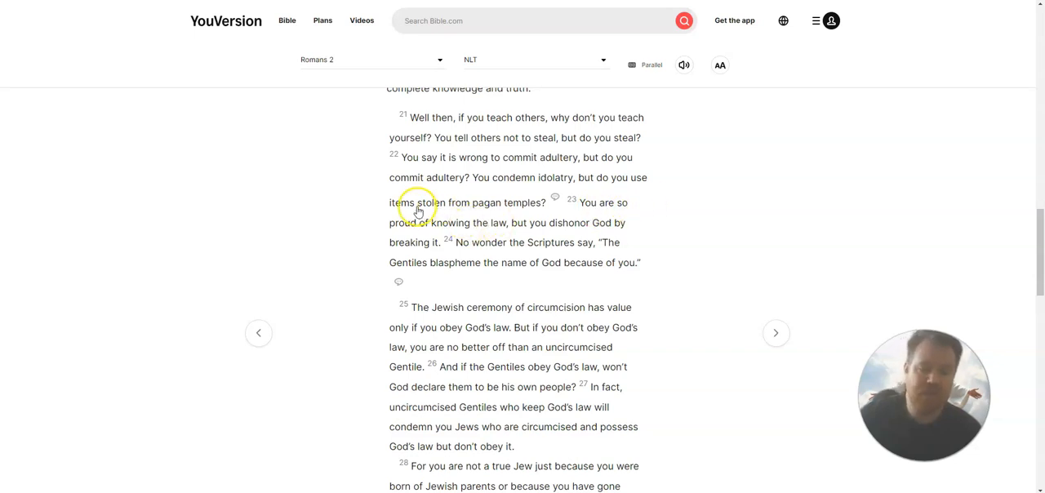
mouse_move(342, 227)
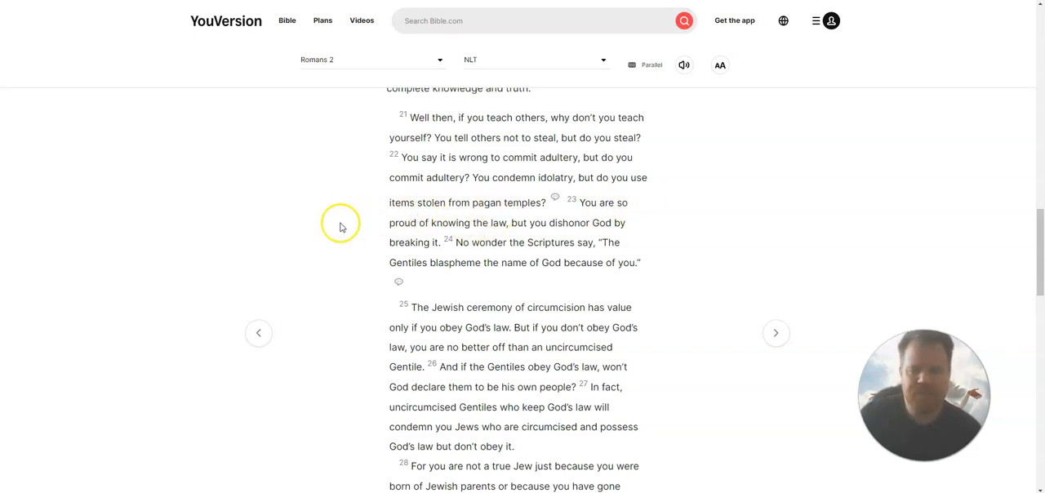
mouse_move(349, 246)
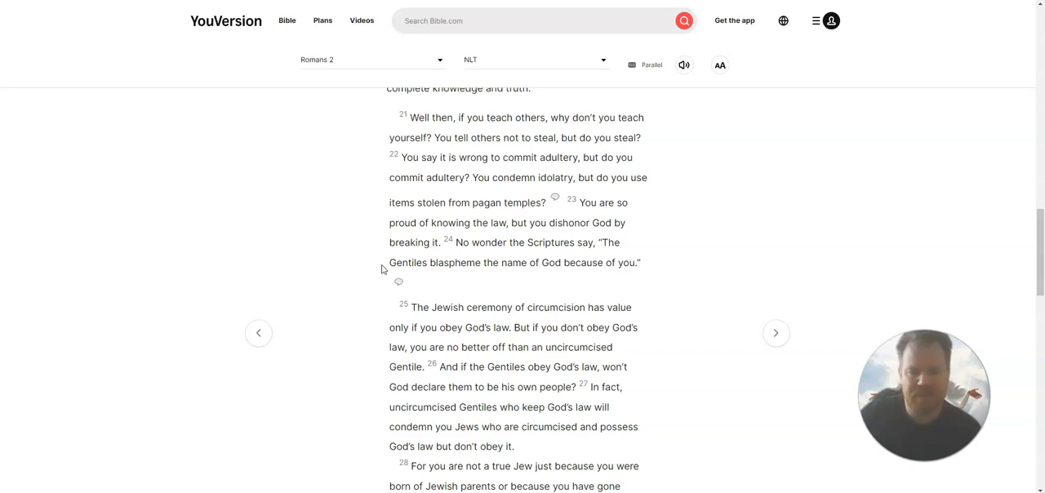
scroll("down", 3)
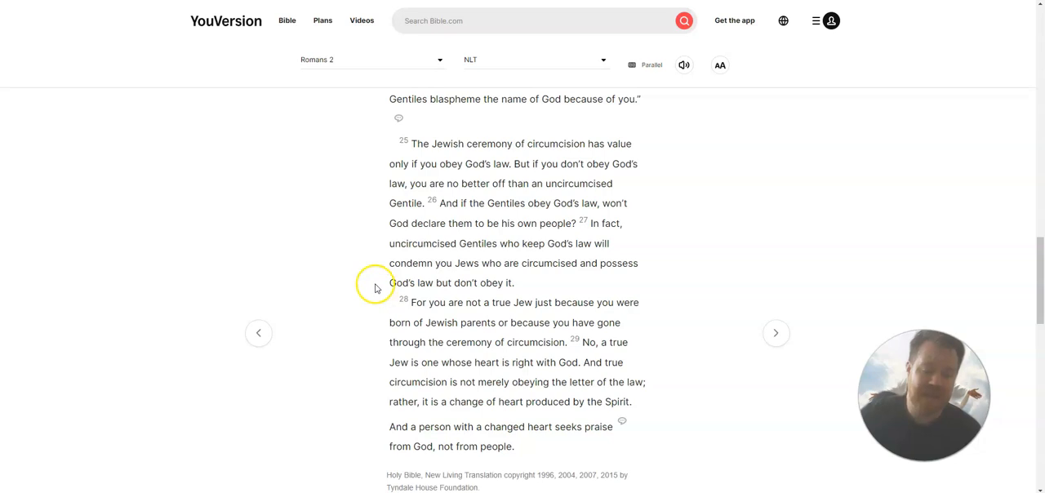
mouse_move(368, 313)
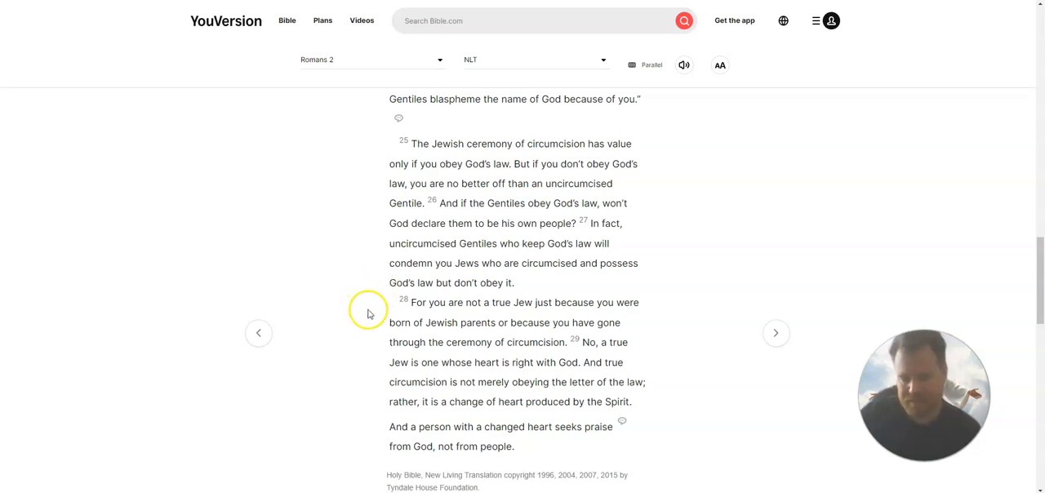
scroll("down", 3)
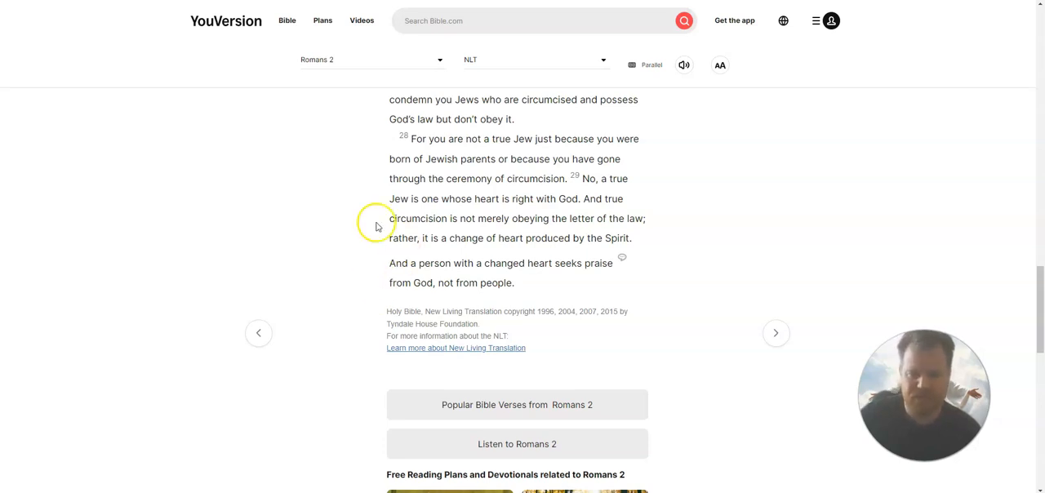
mouse_move(341, 198)
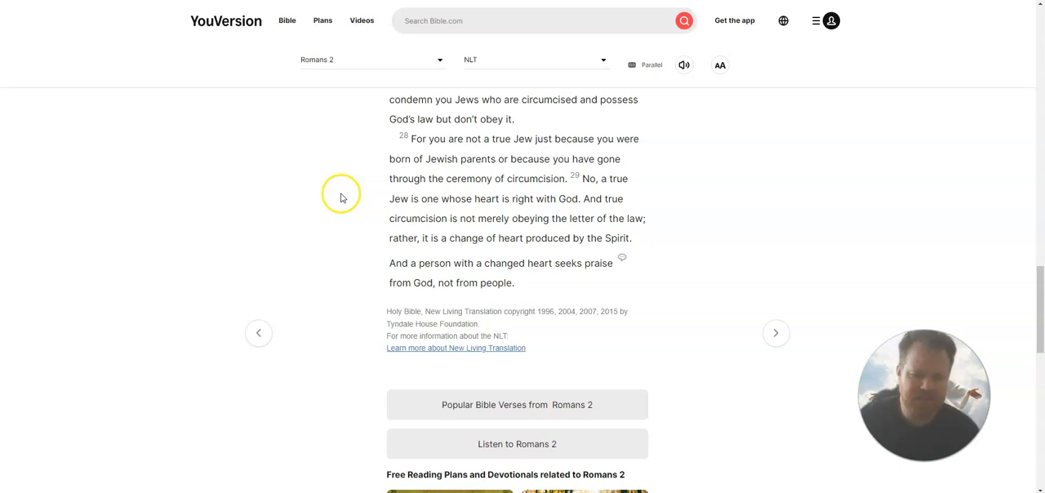
mouse_move(343, 195)
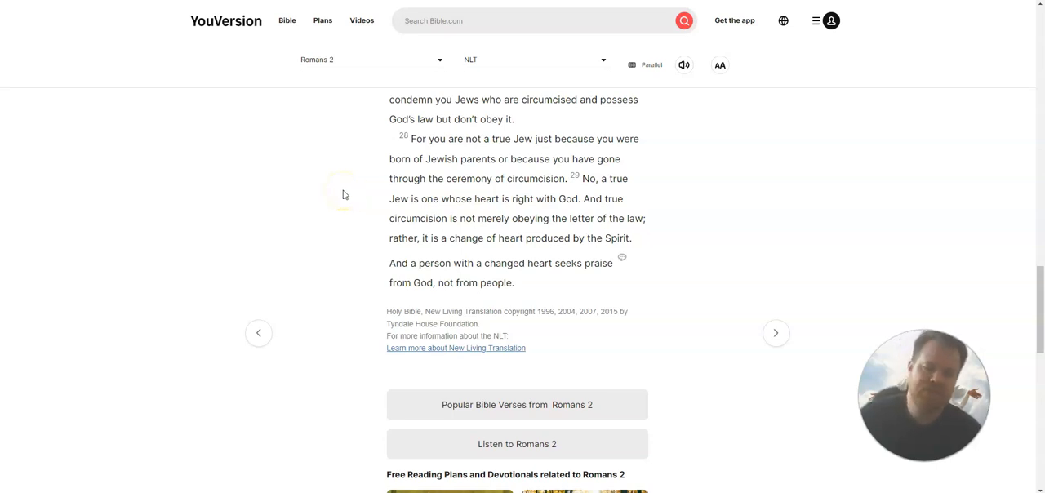